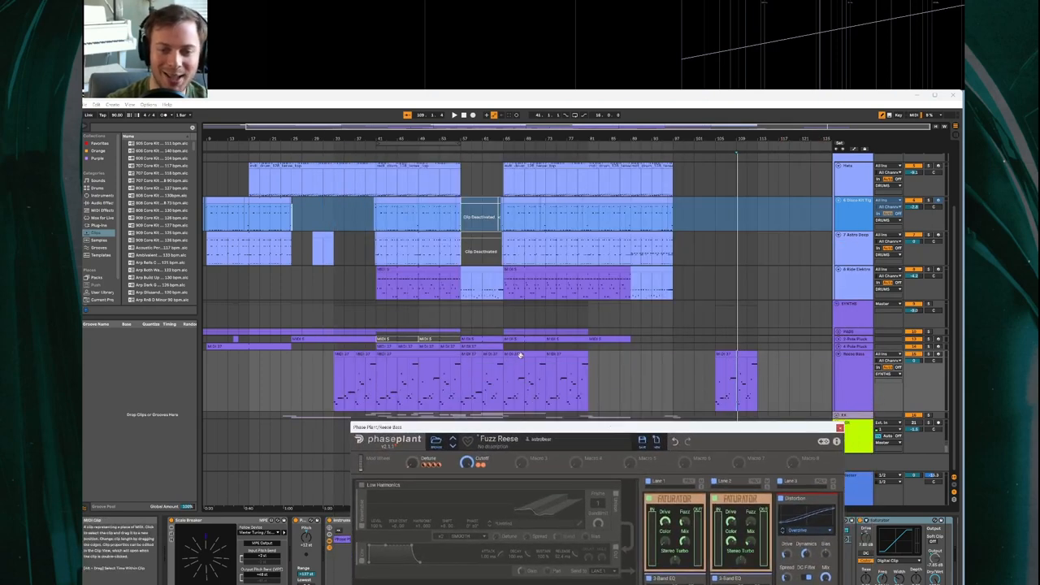
# Select the bass clip and expand the Phase Plant window to show the full Fuzz Reese patch.
pyautogui.click(455, 114)
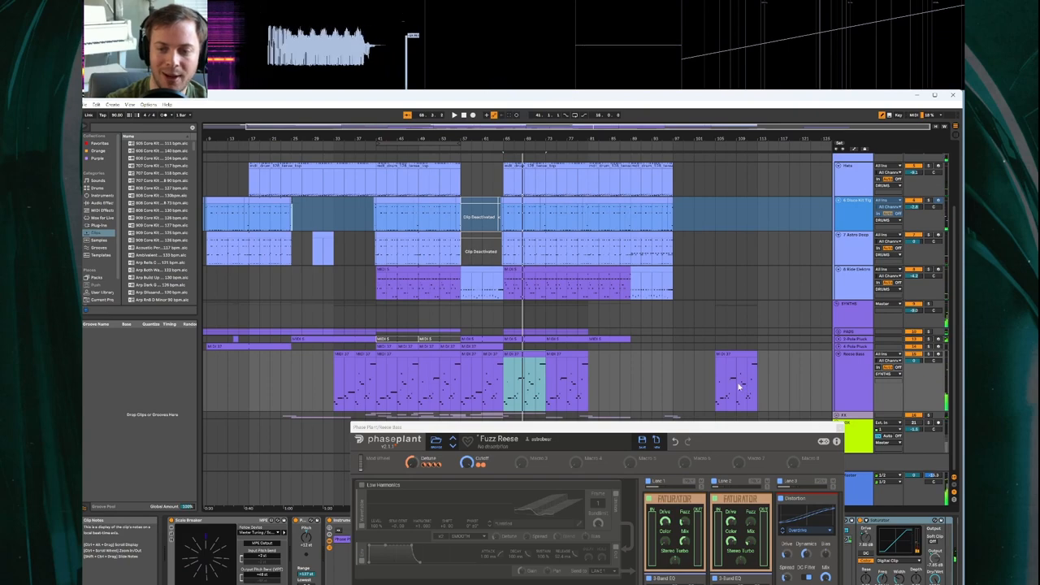
pyautogui.click(455, 114)
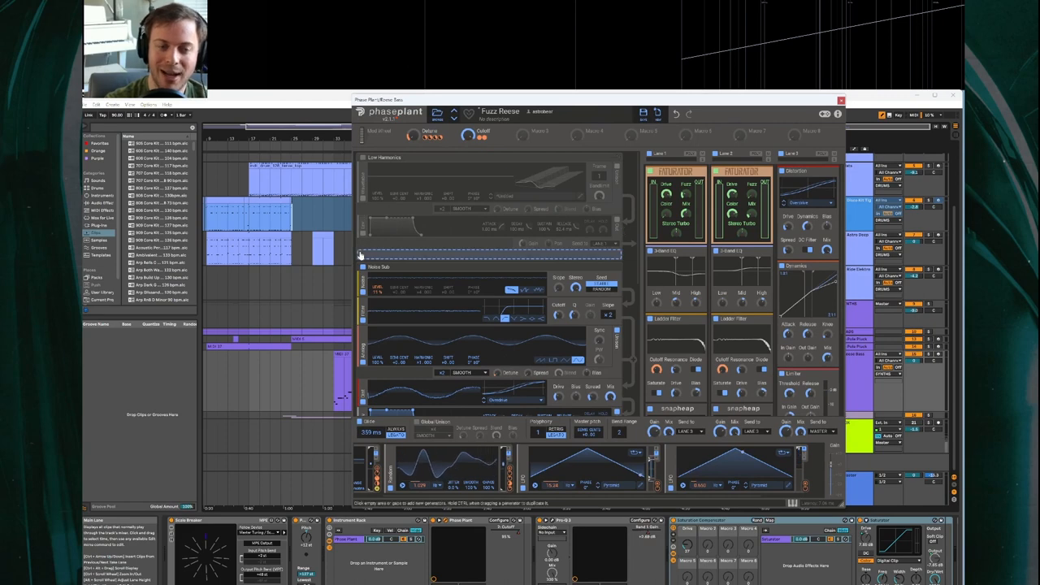
# Bring up the Lo-Fi Harmonics generator's harmonic editor with its spectrum curve.
pyautogui.click(377, 266)
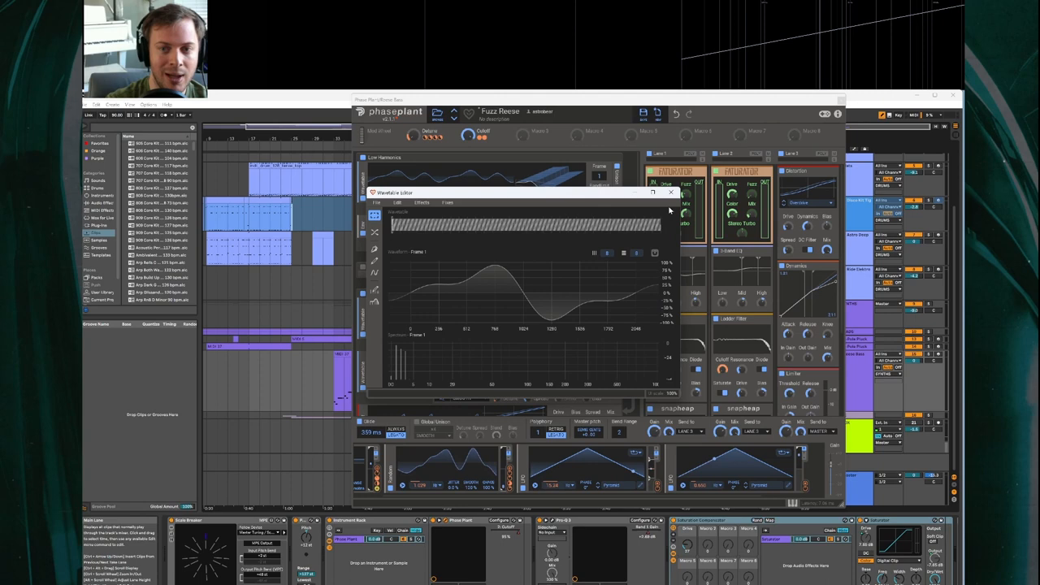
# Close the harmonic editor so the patch's generators are visible again.
pyautogui.click(669, 192)
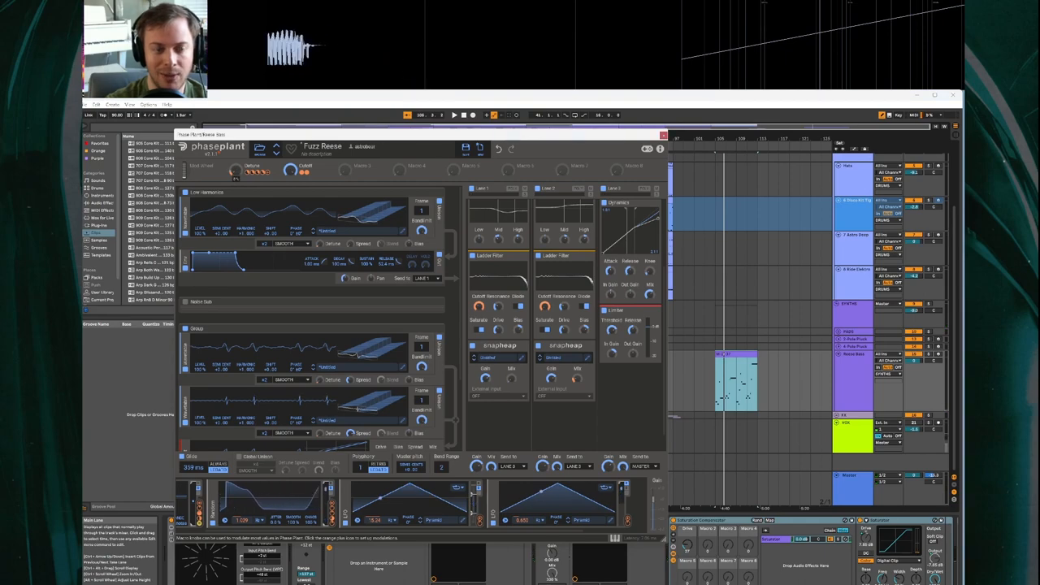
# Move the Phase Plant window beside the arrangement so generators and tracks both show.
pyautogui.click(455, 113)
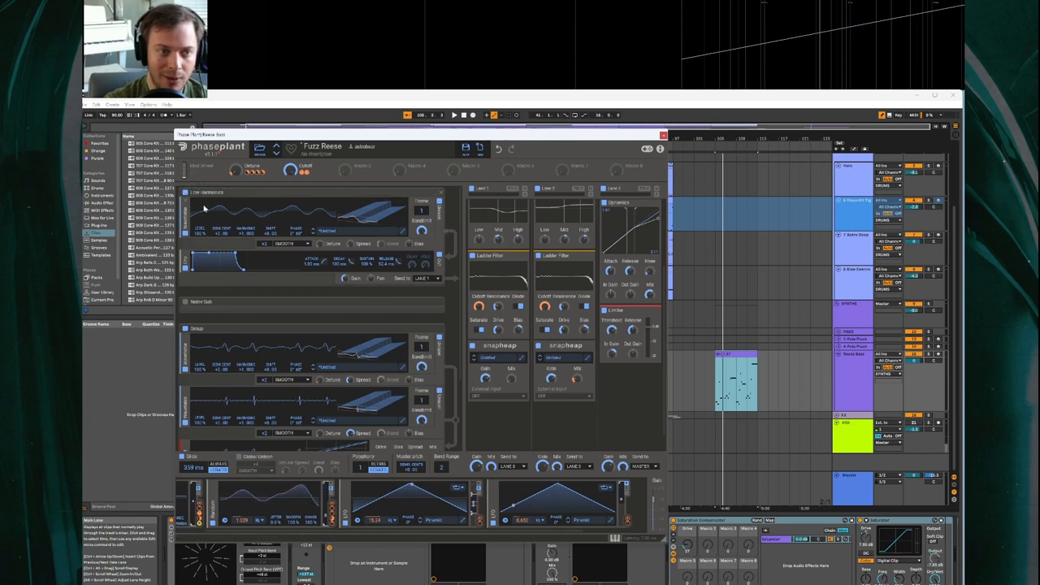
pyautogui.click(186, 195)
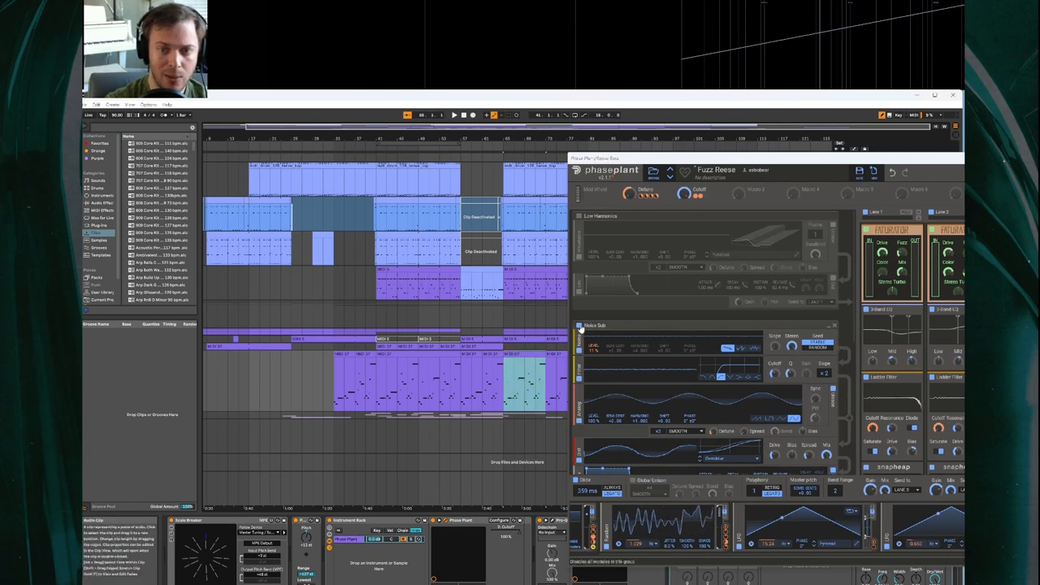
# Disable the Lo-Fi Harmonics layer, enable the Noise Sub layer, and play the song.
pyautogui.click(578, 216)
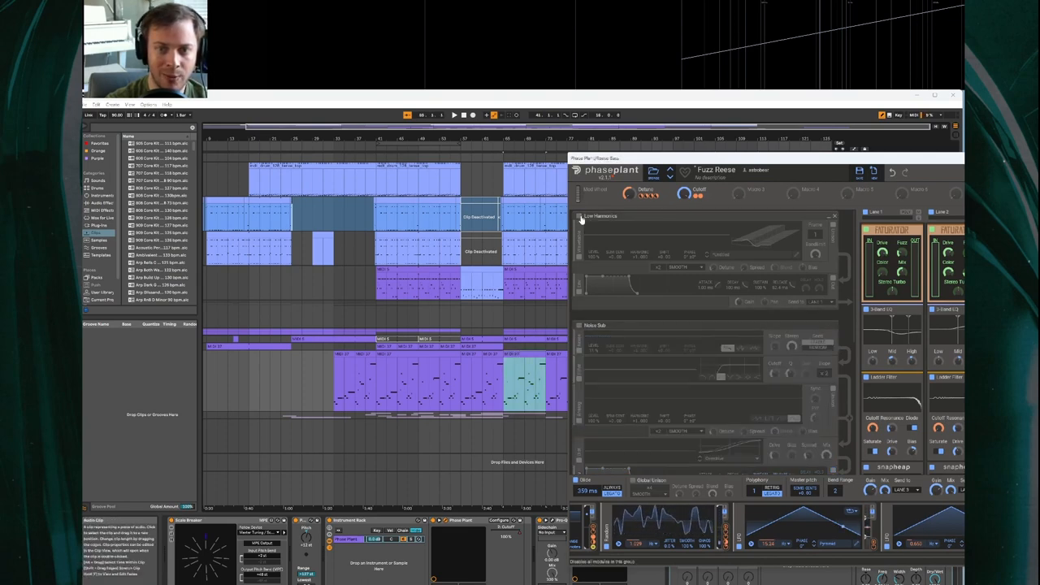
pyautogui.click(578, 220)
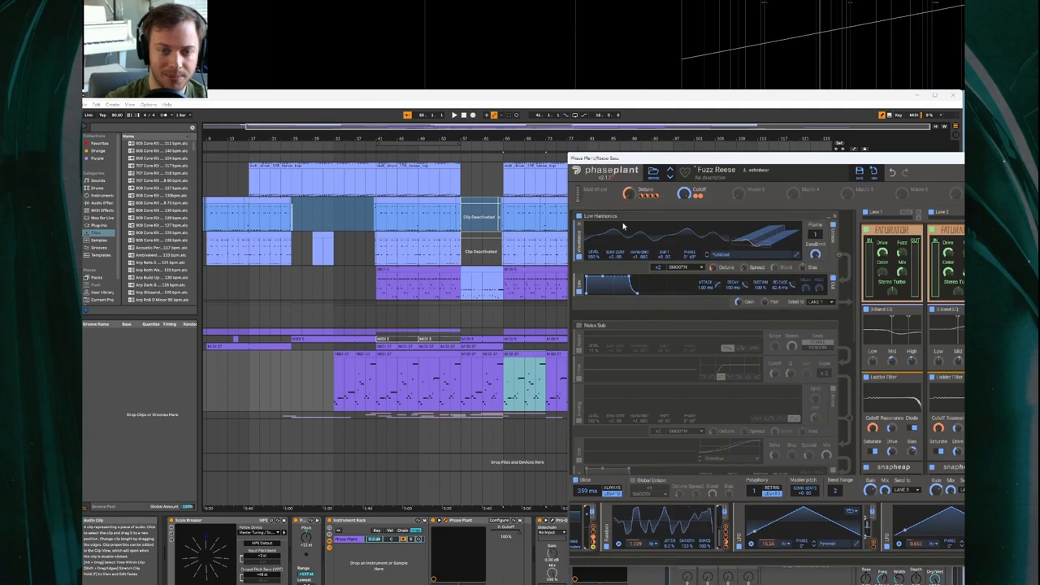
pyautogui.click(455, 113)
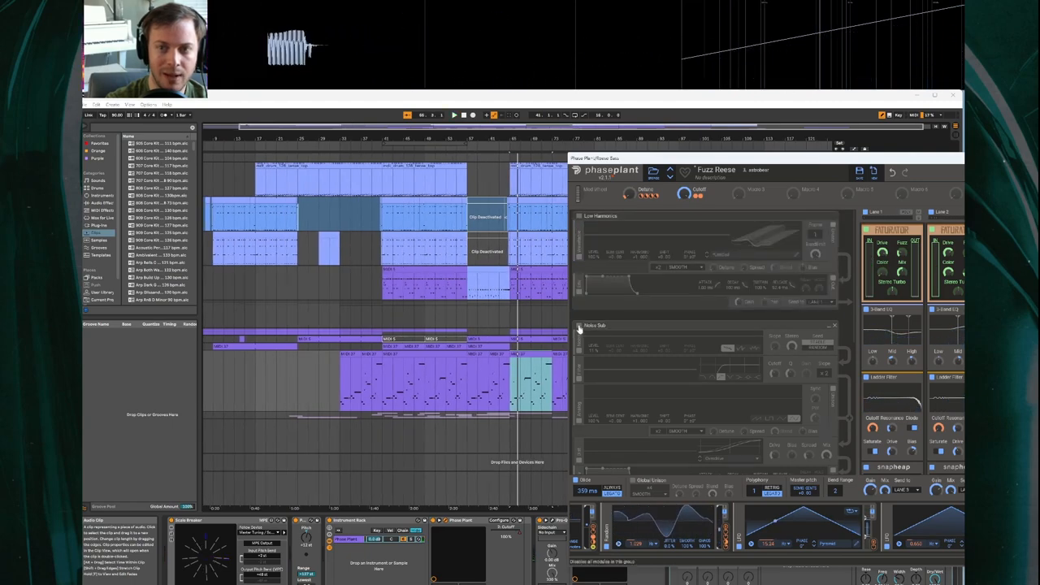
pyautogui.click(578, 328)
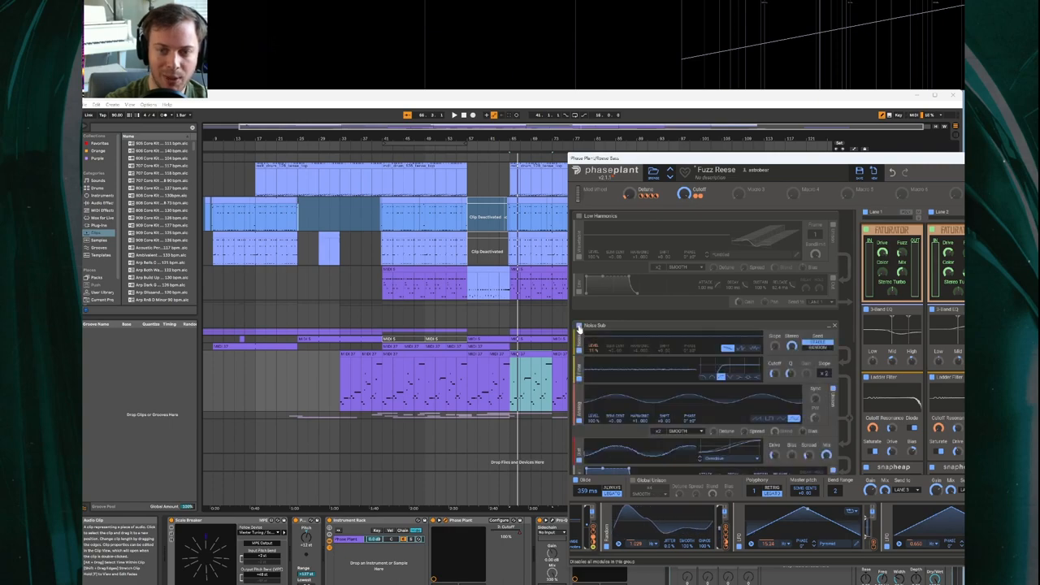
pyautogui.click(454, 114)
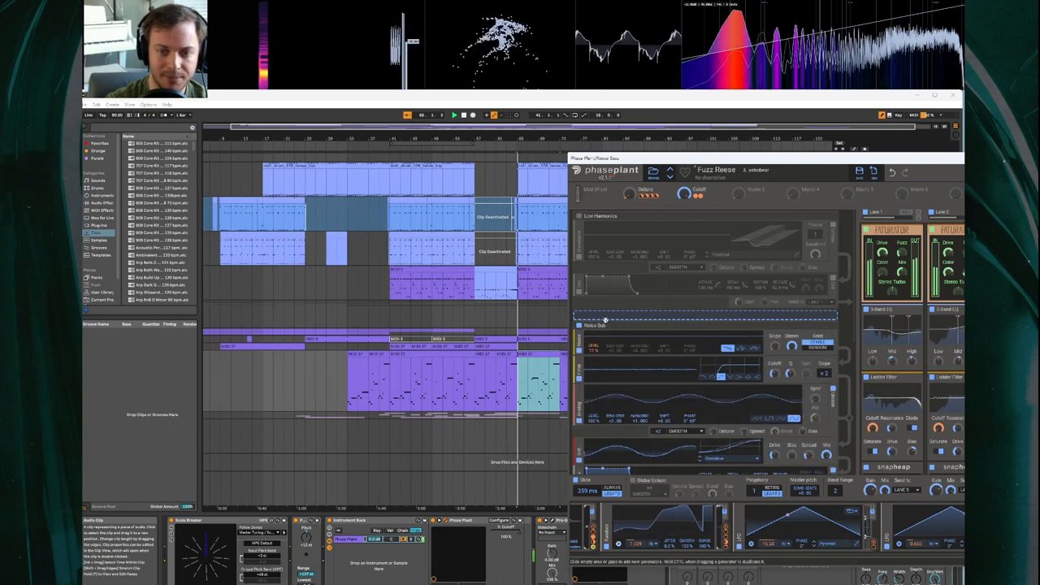